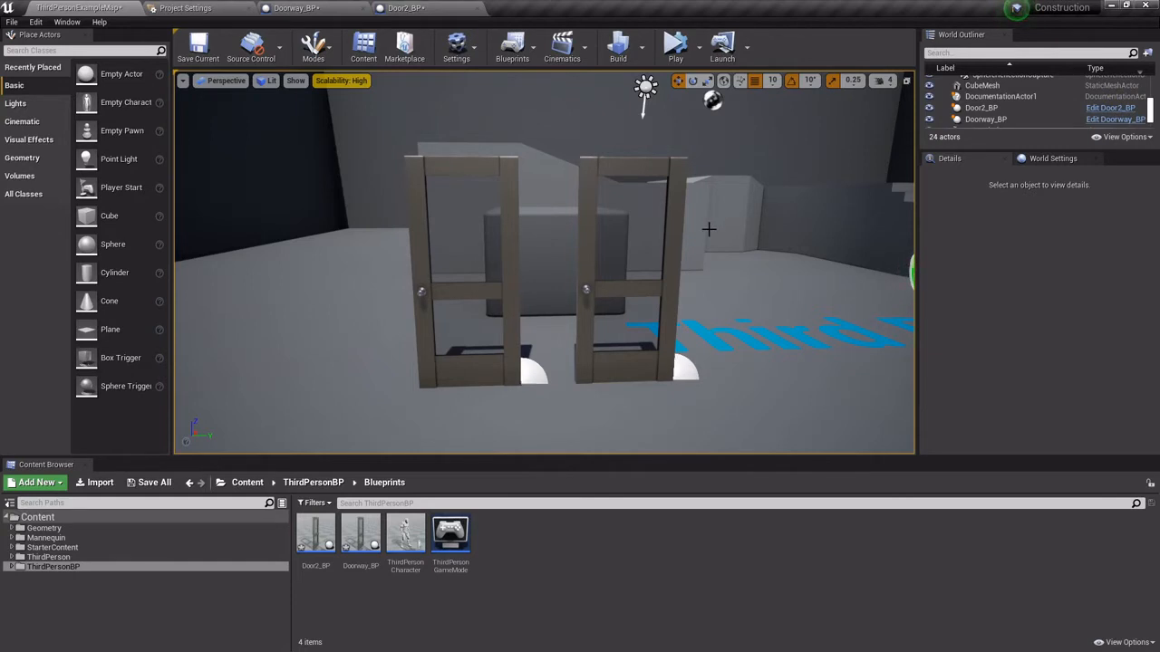
{"action": "mouse_move", "coordinate": [704, 237]}
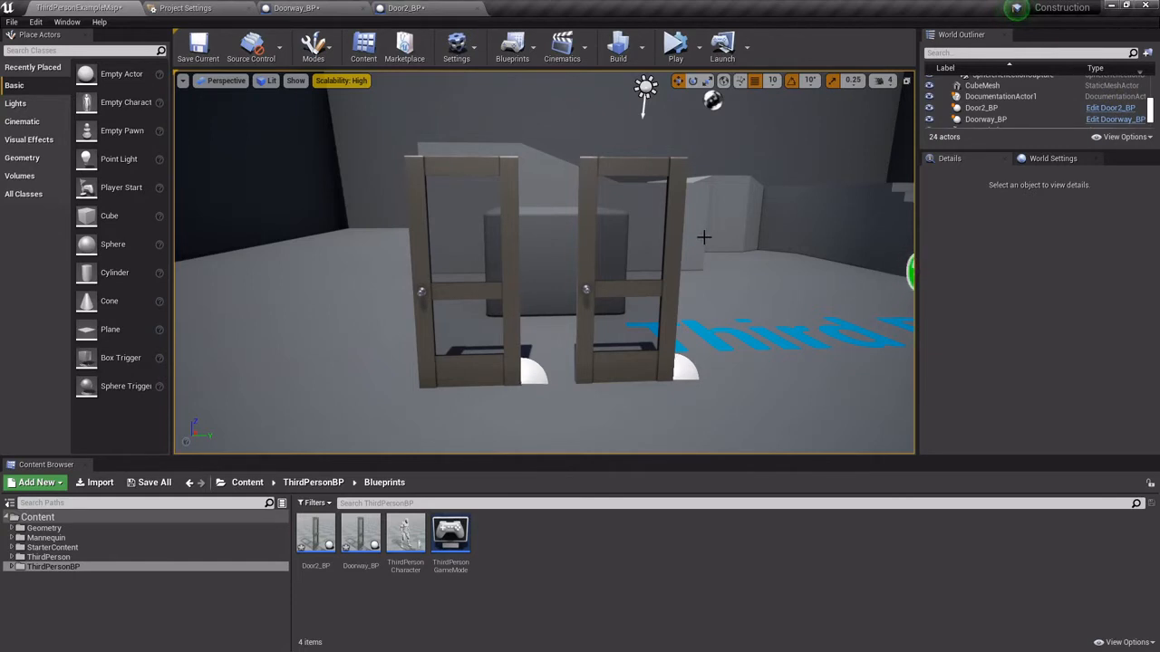
{"action": "mouse_move", "coordinate": [697, 236]}
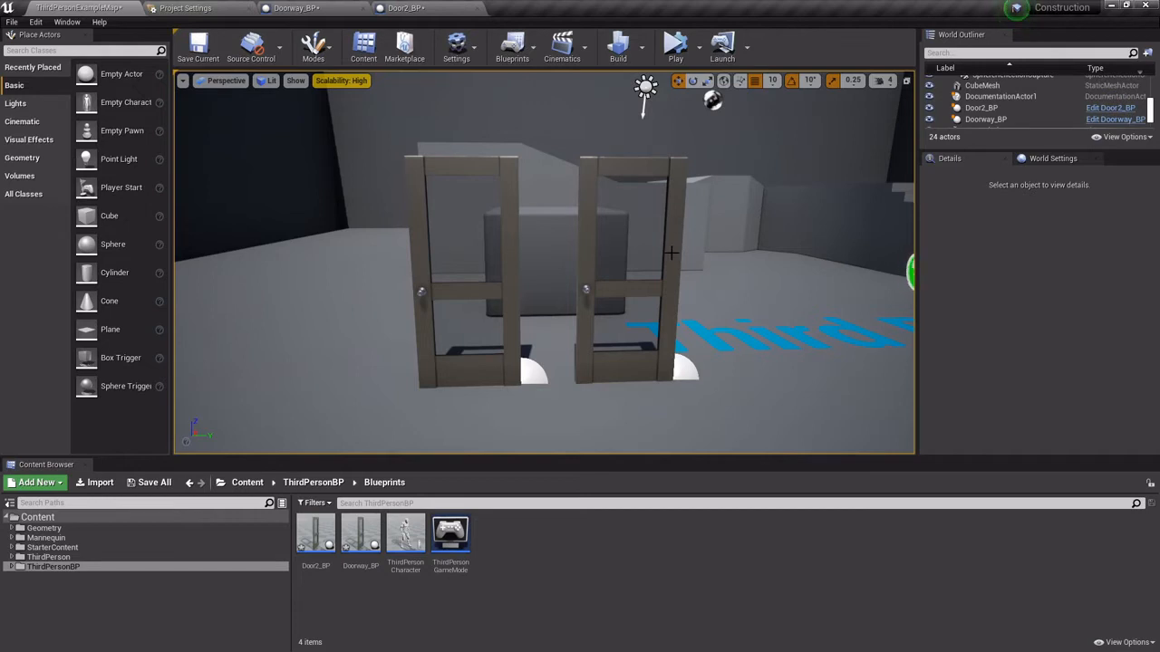
{"action": "mouse_move", "coordinate": [606, 248]}
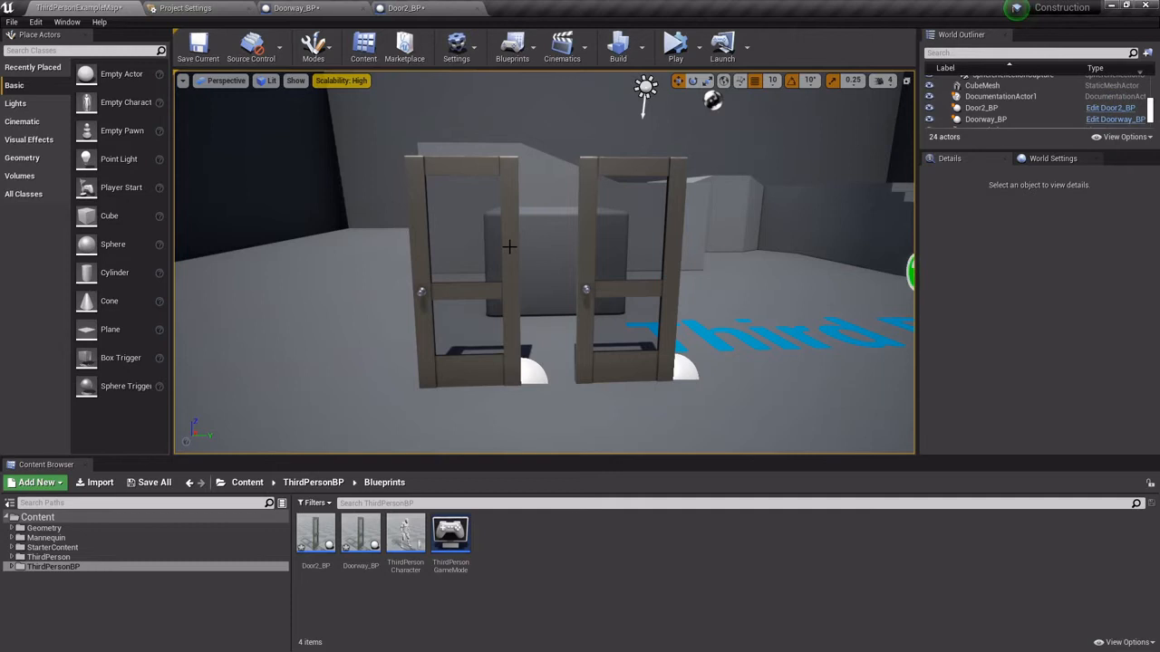
- Assign M_Concrete_Panels as Doorway_BP's Door Material, then reselect Door2_BP
{"action": "left_click", "coordinate": [631, 263]}
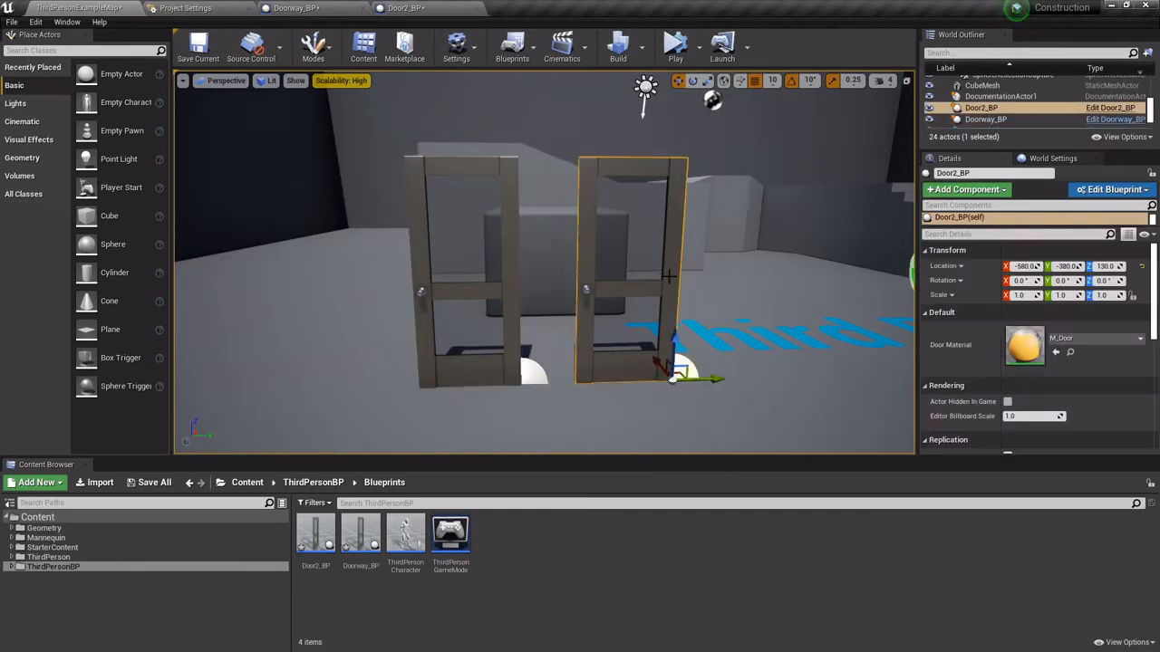
{"action": "mouse_move", "coordinate": [1097, 338]}
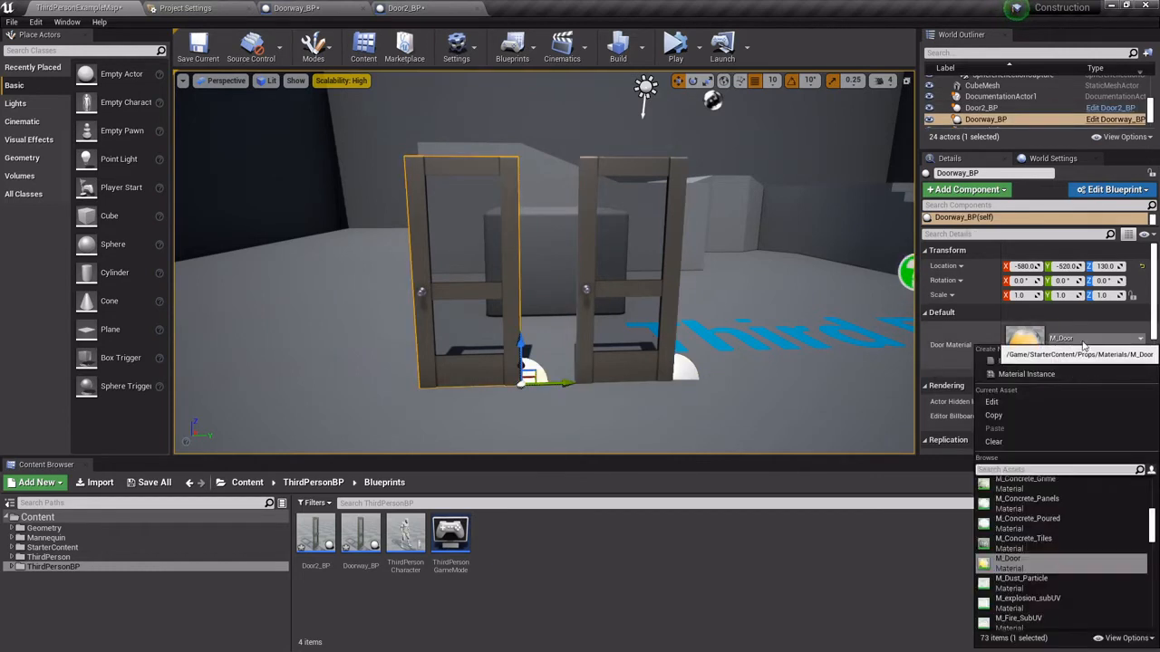
{"action": "left_click", "coordinate": [1023, 538]}
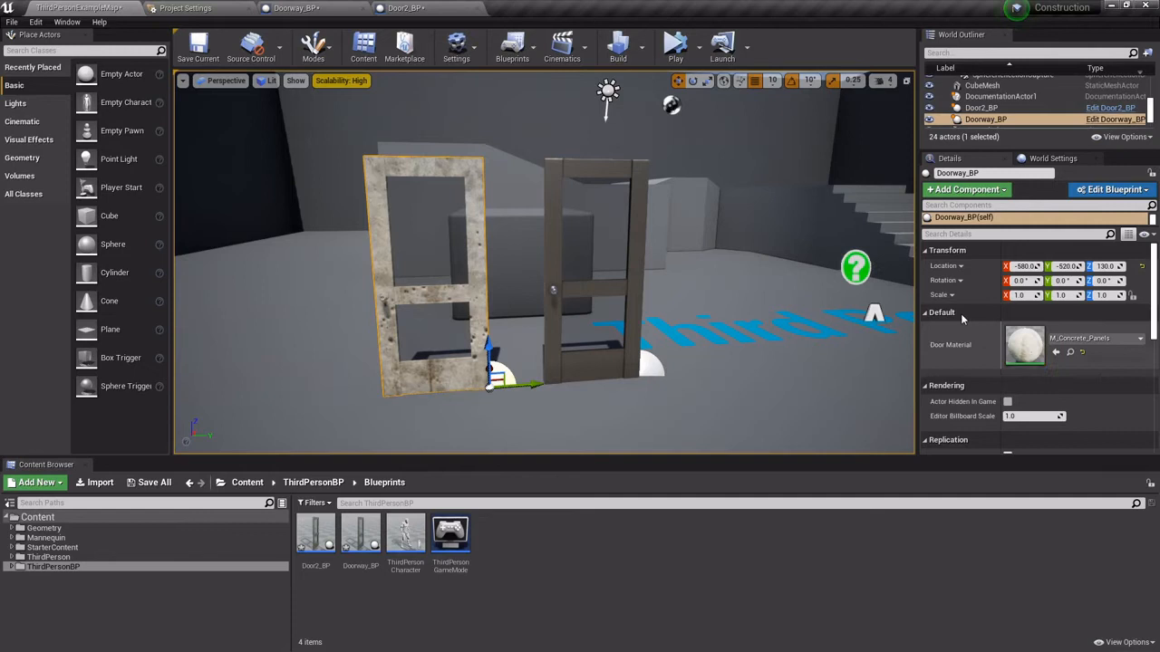
{"action": "left_click", "coordinate": [981, 106]}
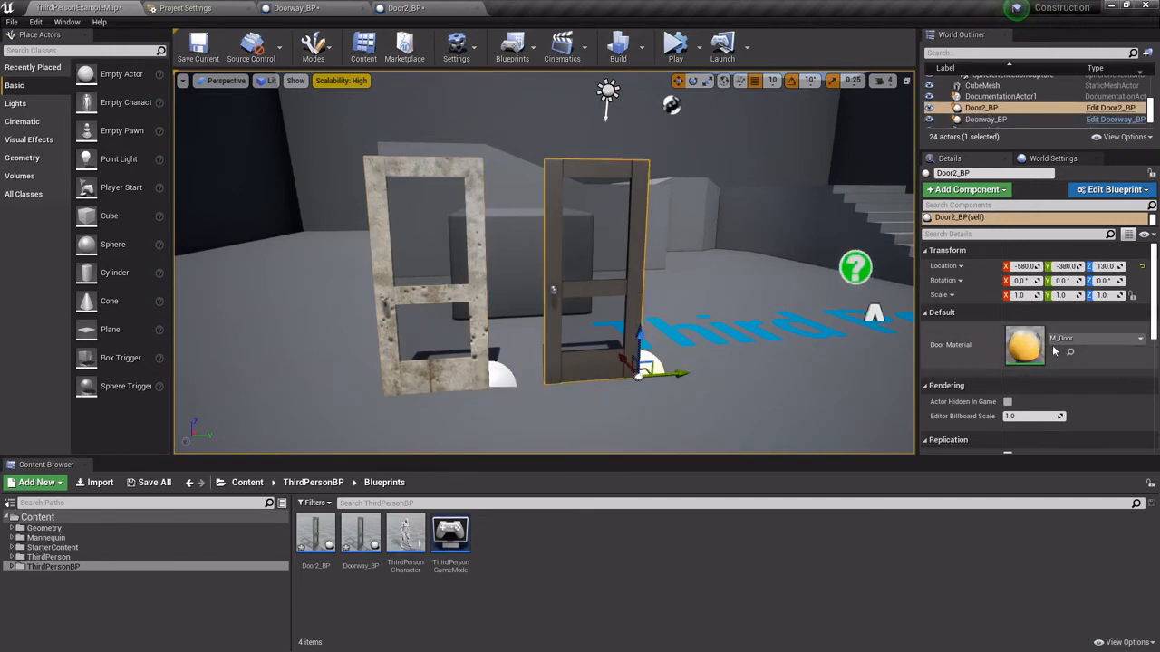
- Give Door2_BP the M_Concrete_Grime door material and play the level
{"action": "left_click", "coordinate": [1096, 338]}
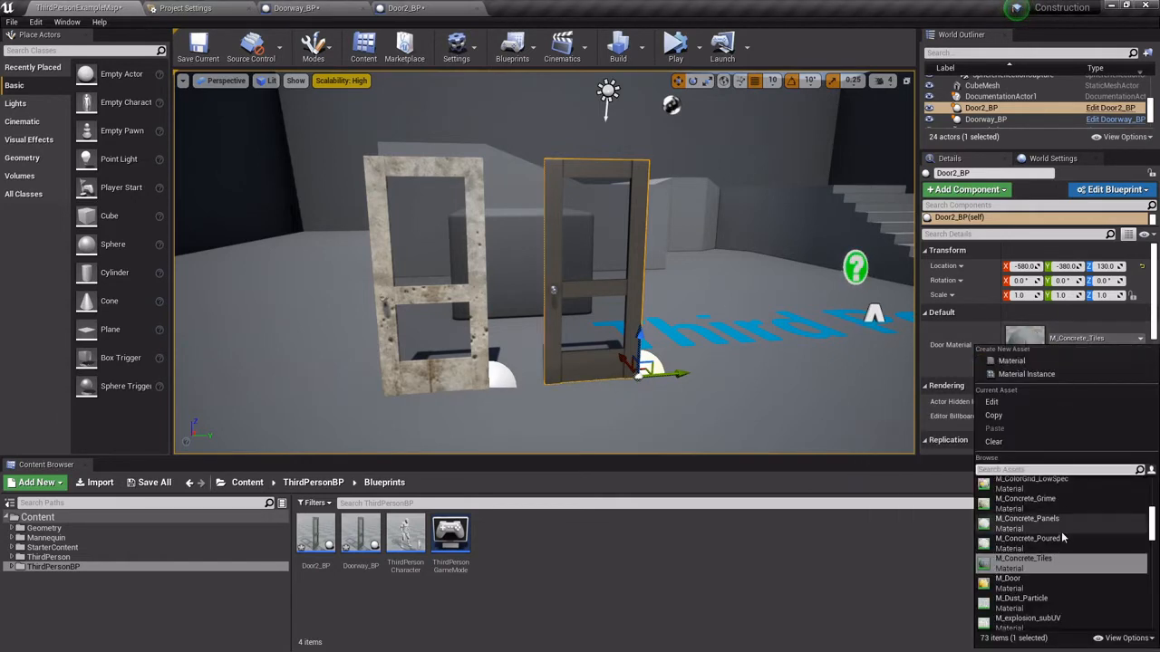
{"action": "left_click", "coordinate": [1025, 498]}
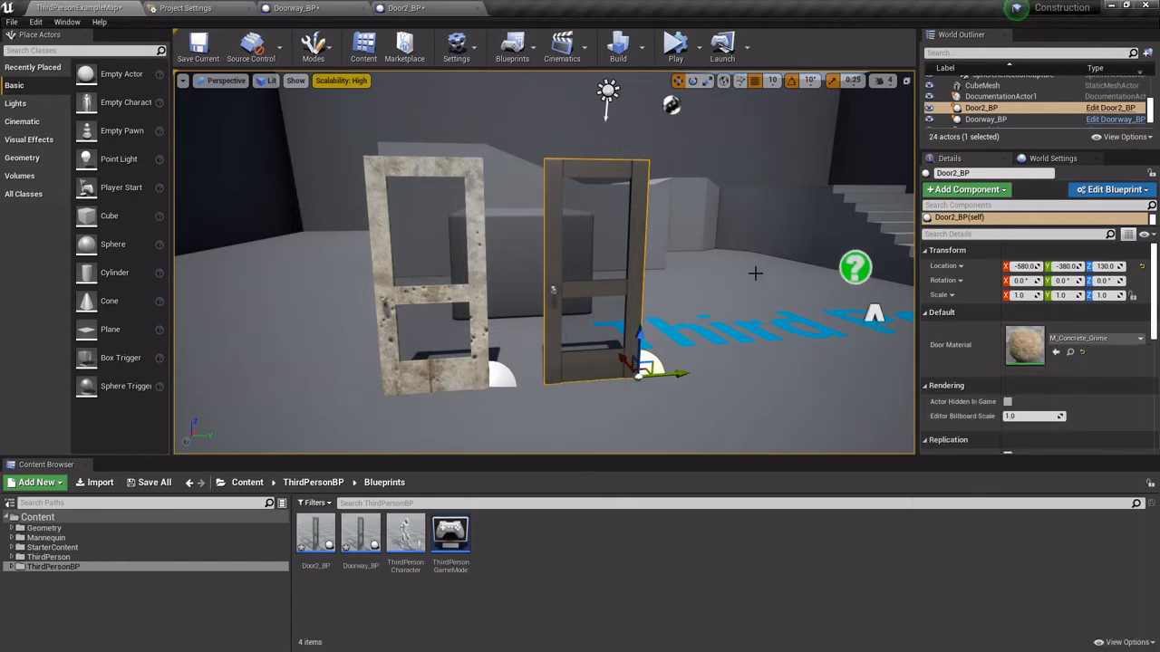
{"action": "mouse_move", "coordinate": [675, 45]}
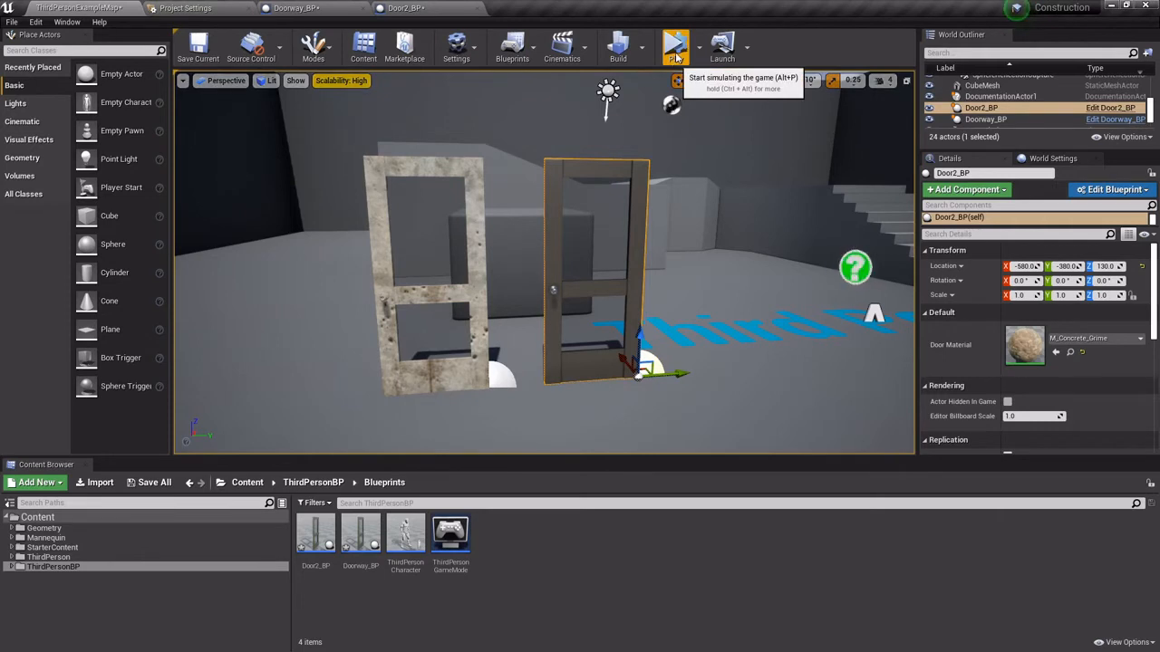
{"action": "left_click", "coordinate": [675, 45]}
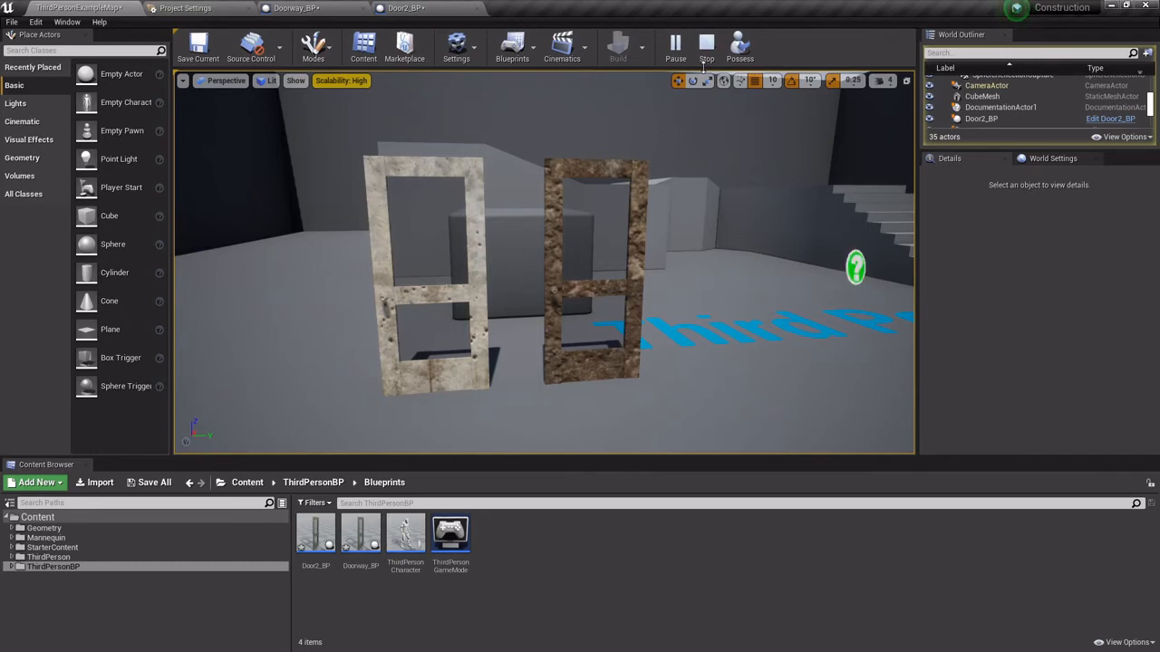
{"action": "left_click", "coordinate": [706, 46]}
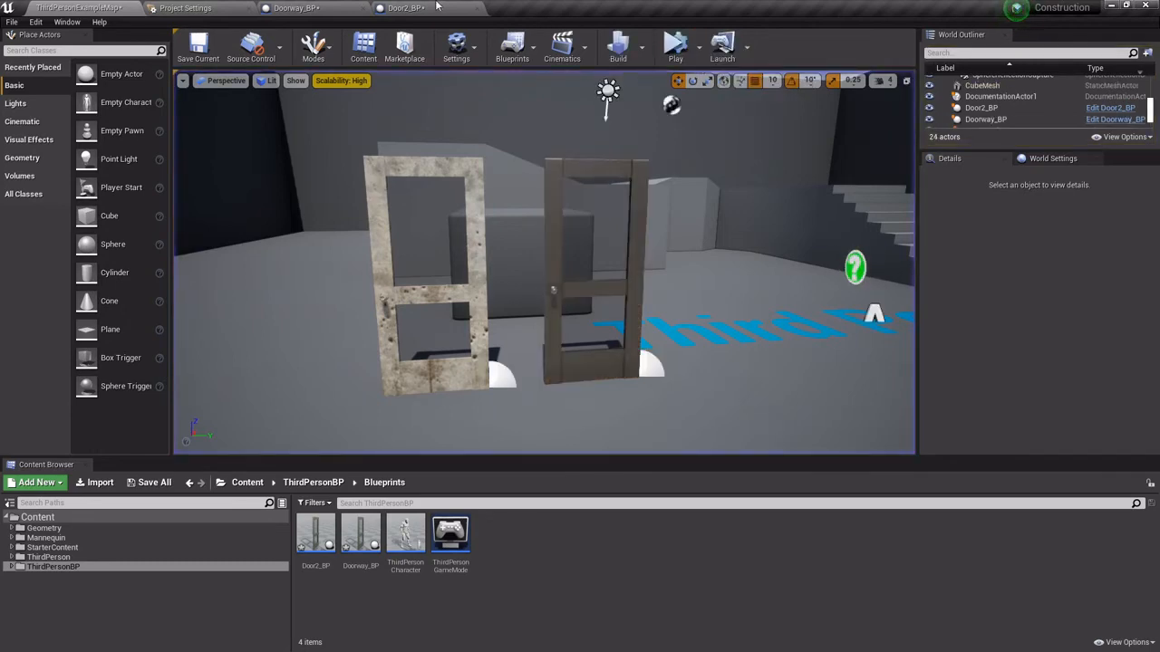
{"action": "left_click", "coordinate": [405, 8]}
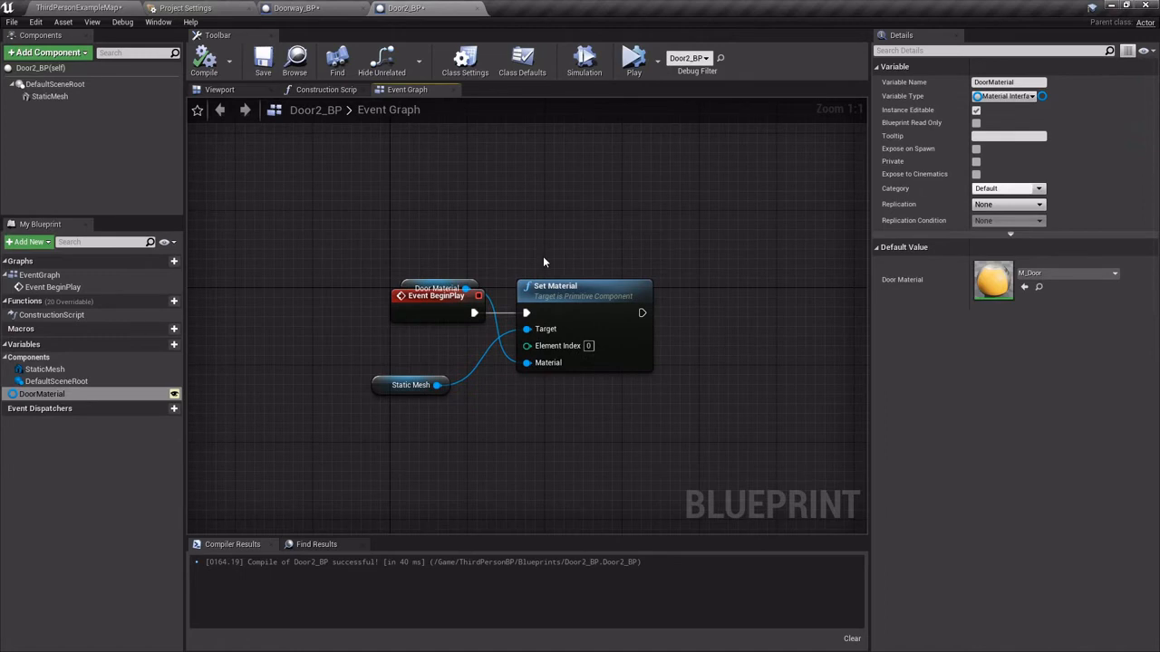
{"action": "mouse_move", "coordinate": [448, 306]}
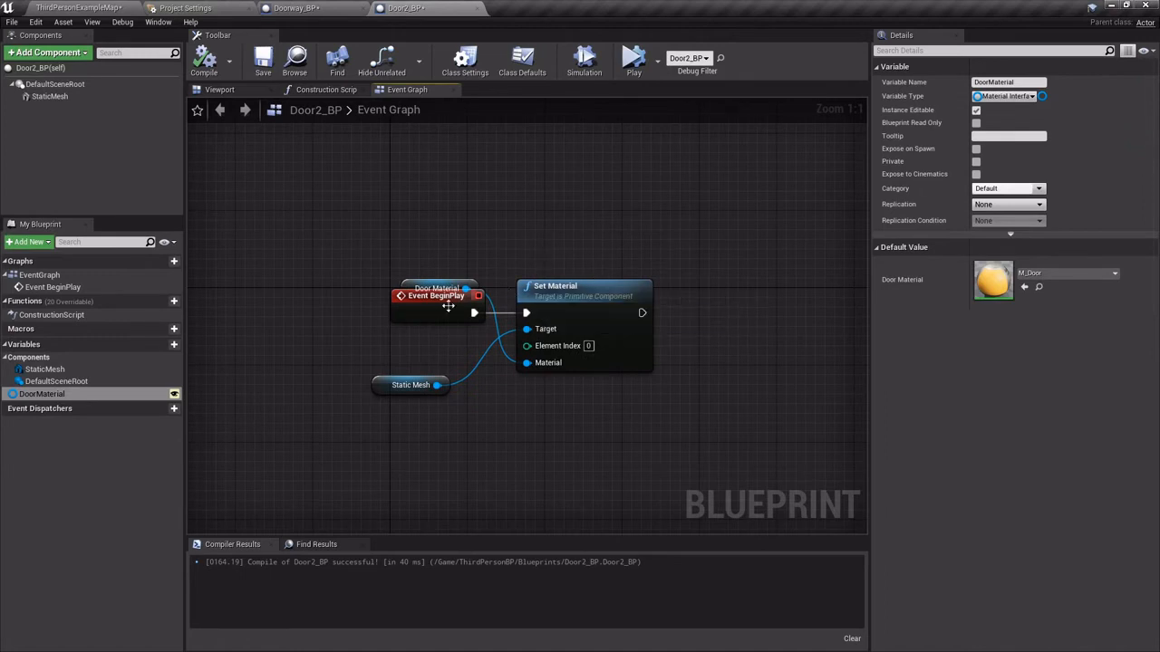
{"action": "mouse_move", "coordinate": [610, 220]}
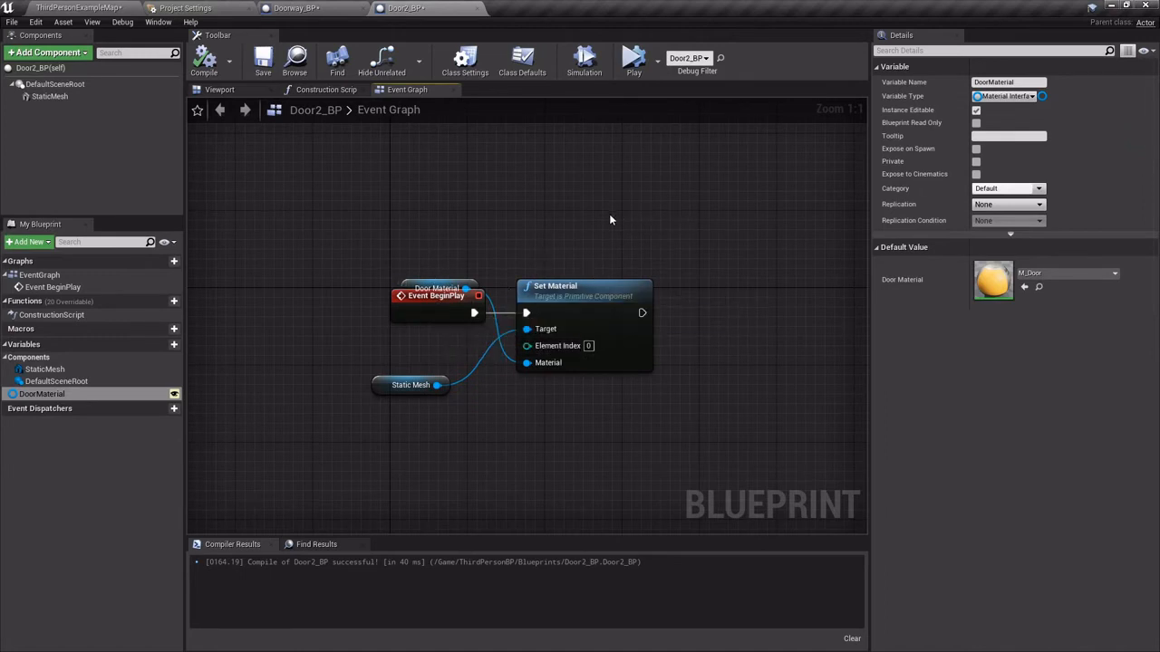
{"action": "mouse_move", "coordinate": [441, 201]}
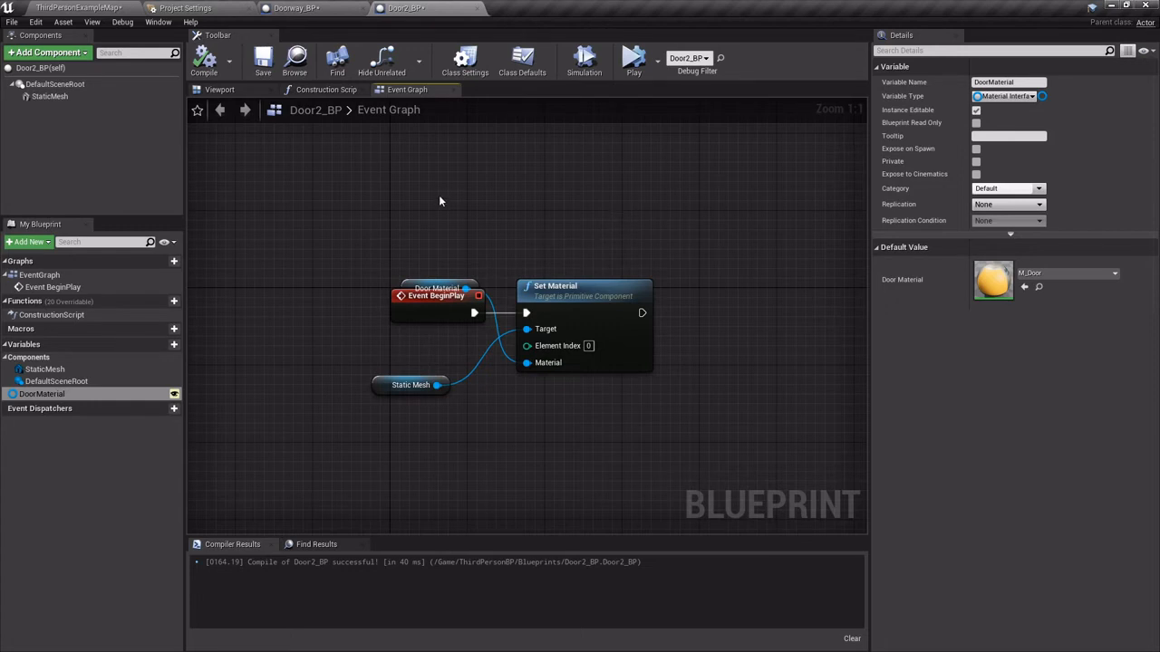
{"action": "left_click", "coordinate": [292, 8]}
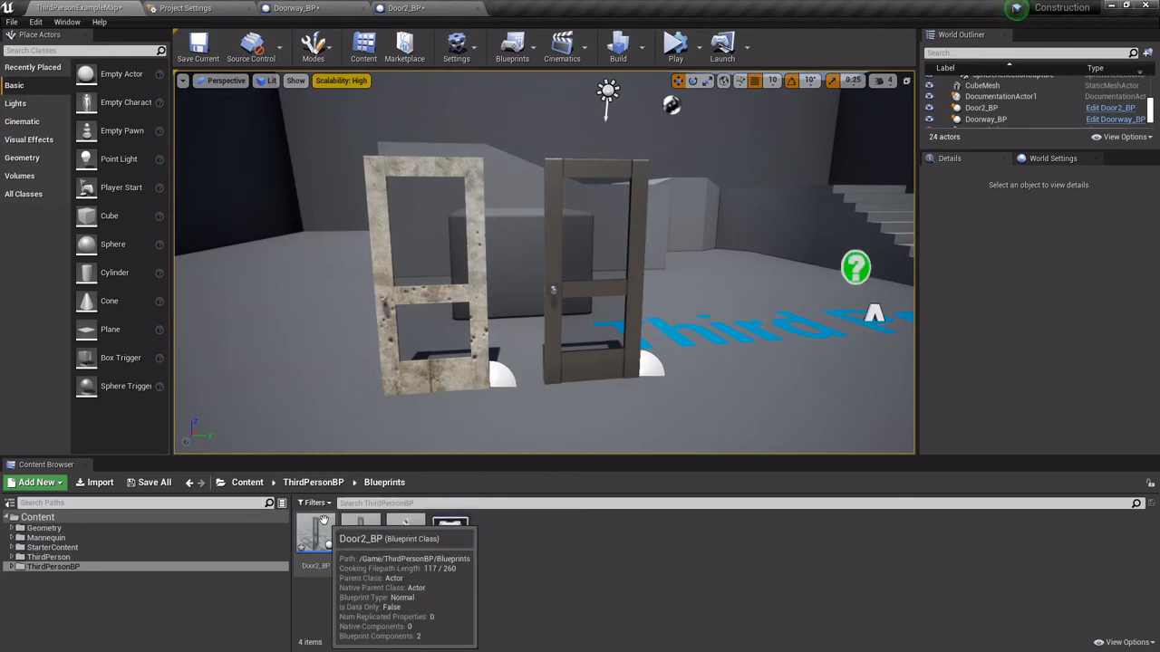
- Change Door2_BP's Door Material to M_Concrete_Tiles, then select Doorway_BP
{"action": "left_click", "coordinate": [421, 272]}
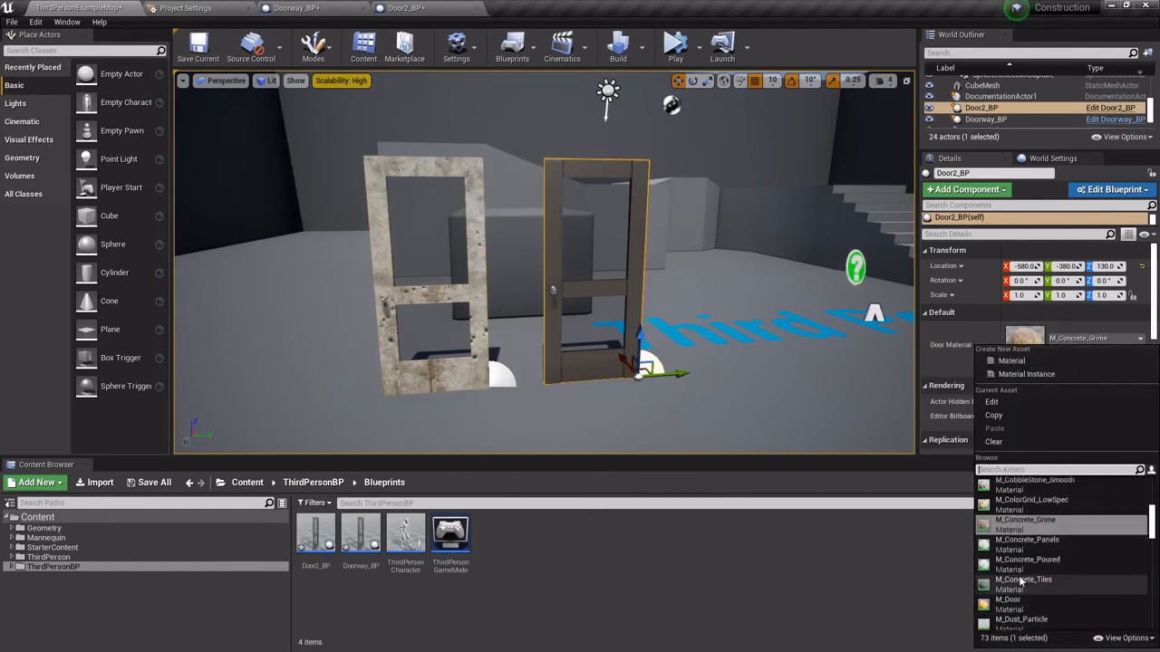
{"action": "left_click", "coordinate": [1024, 579]}
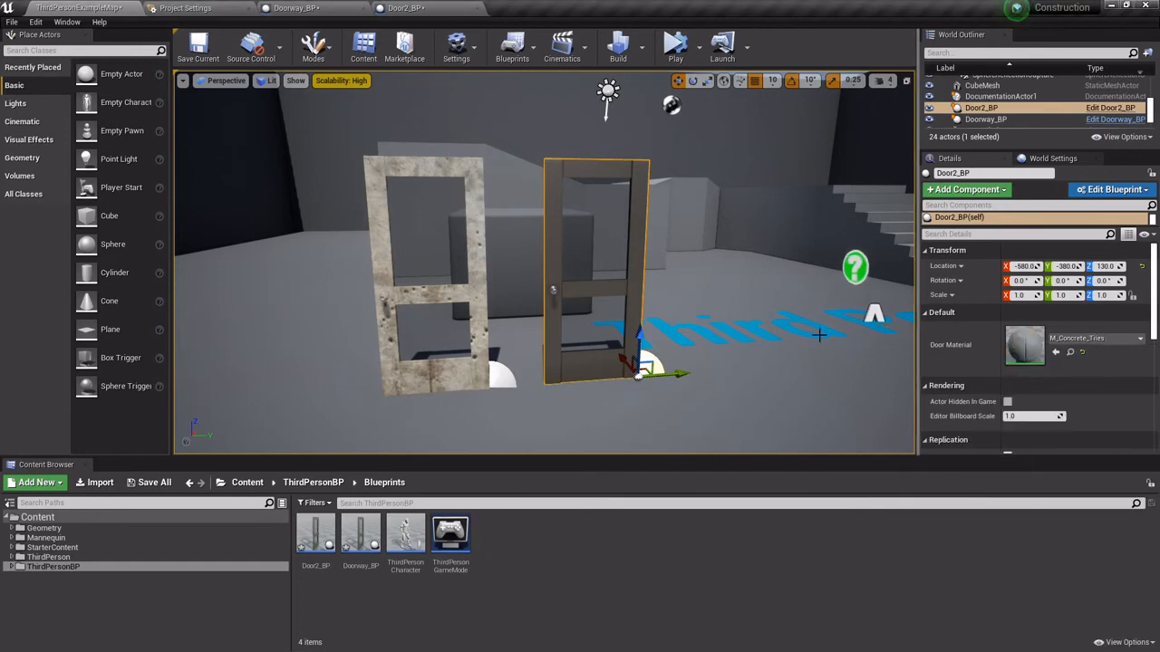
{"action": "left_click", "coordinate": [675, 42]}
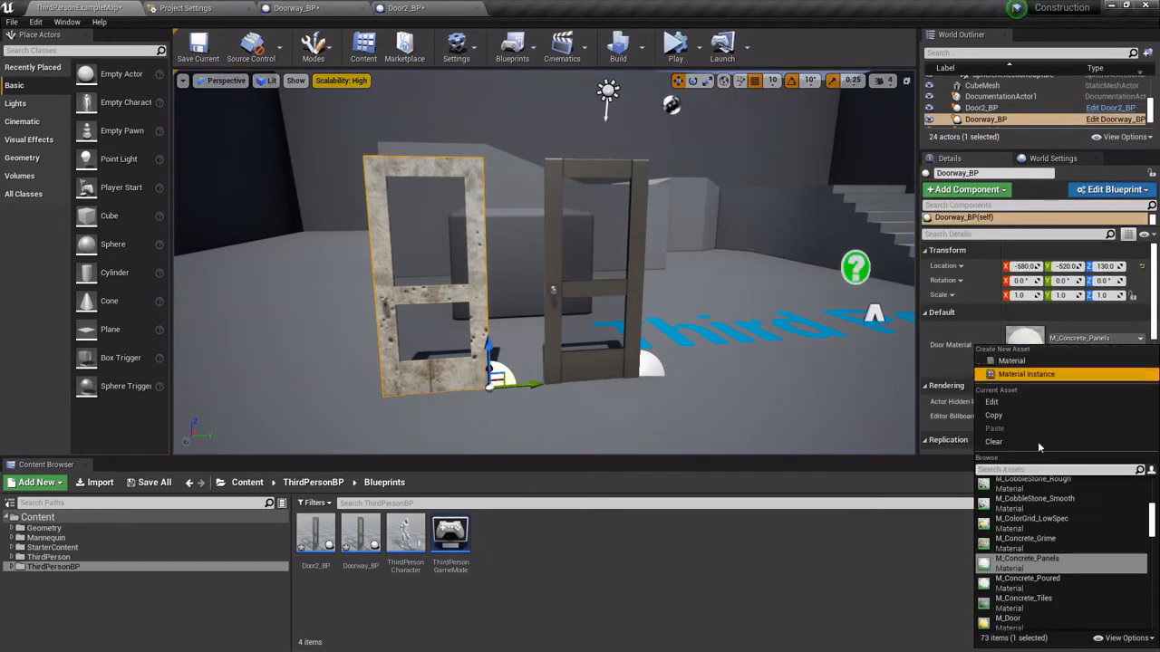
- Restore M_Door as Doorway_BP's Door Material and show the Geometry actors category
{"action": "left_click", "coordinate": [1007, 617]}
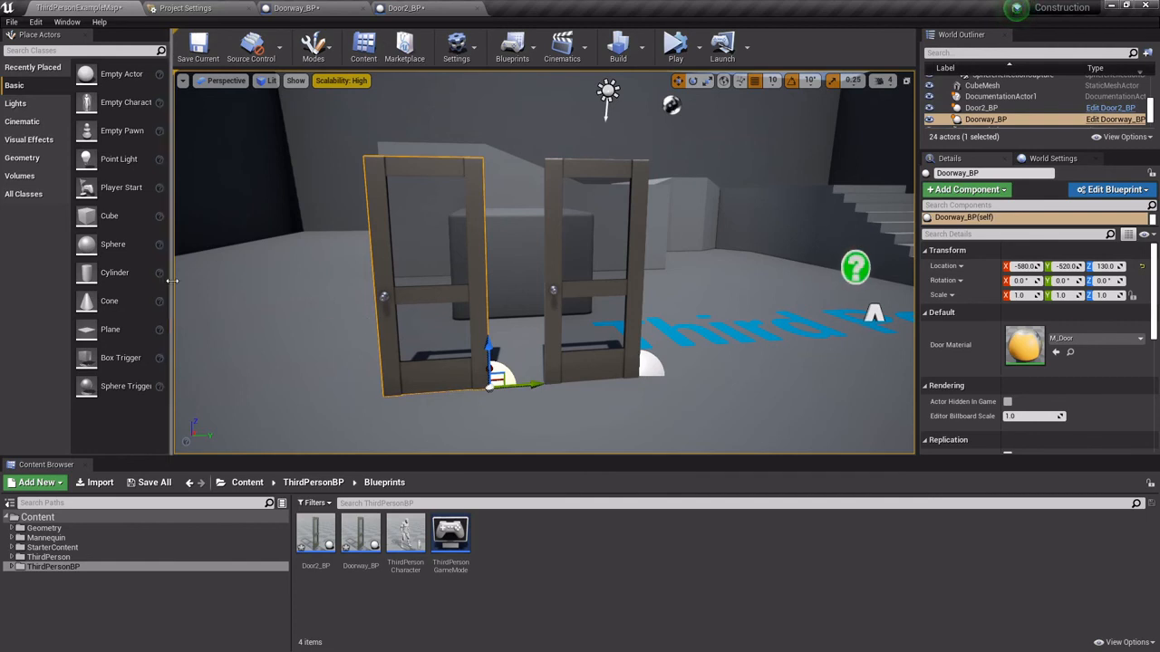
{"action": "left_click", "coordinate": [21, 156]}
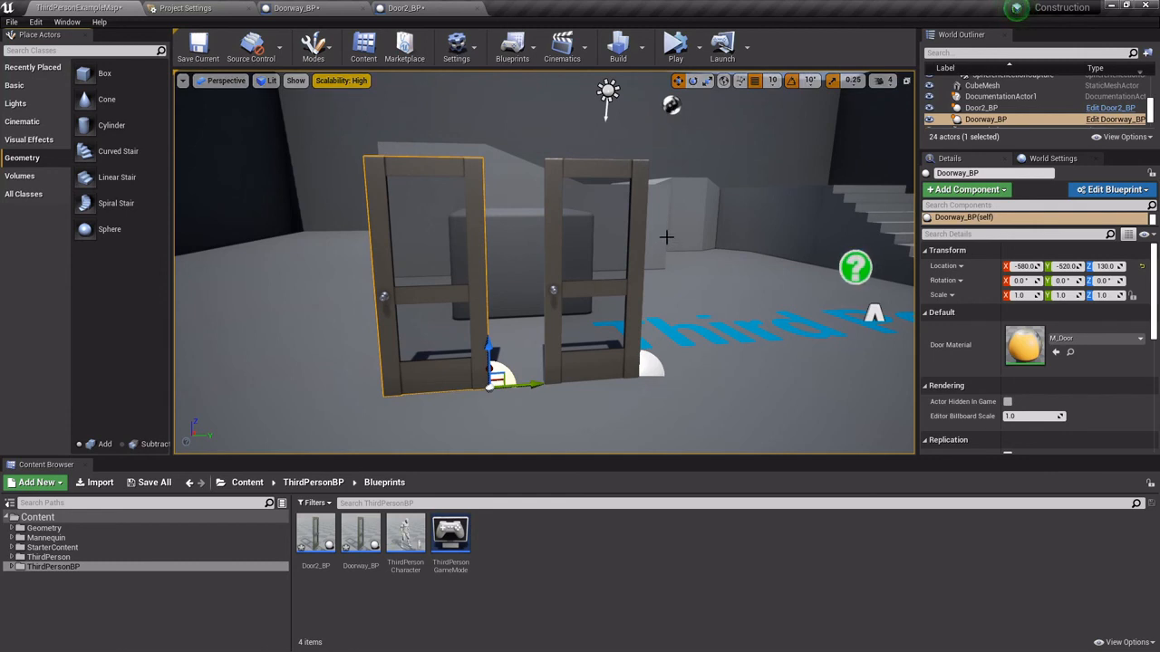
{"action": "mouse_move", "coordinate": [650, 245]}
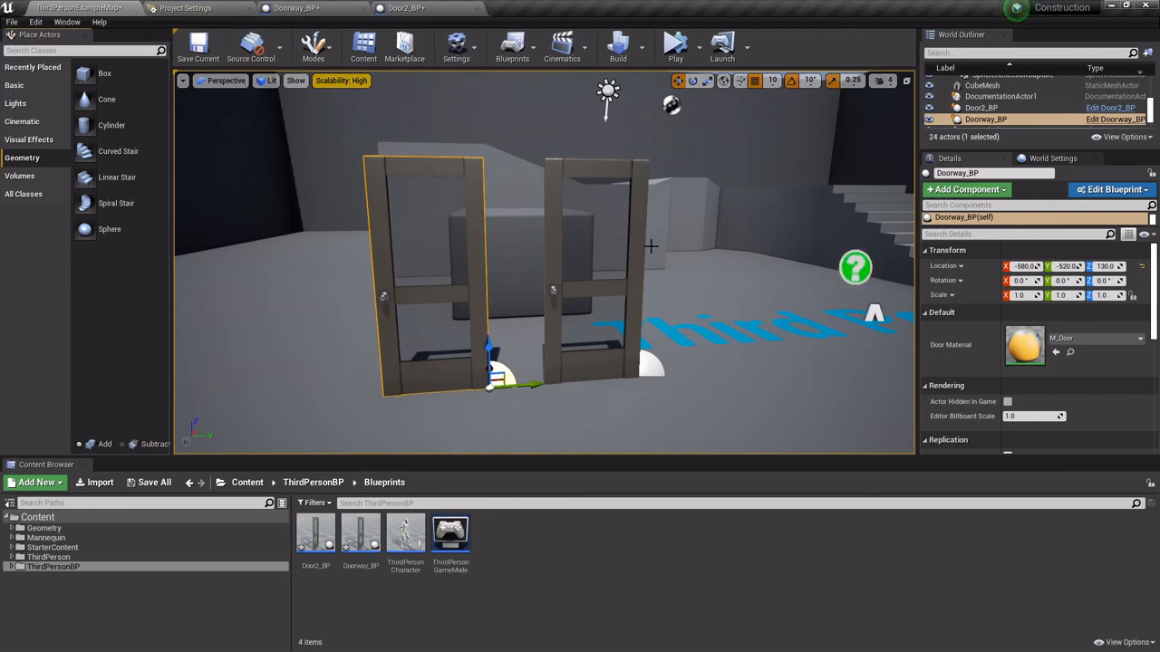